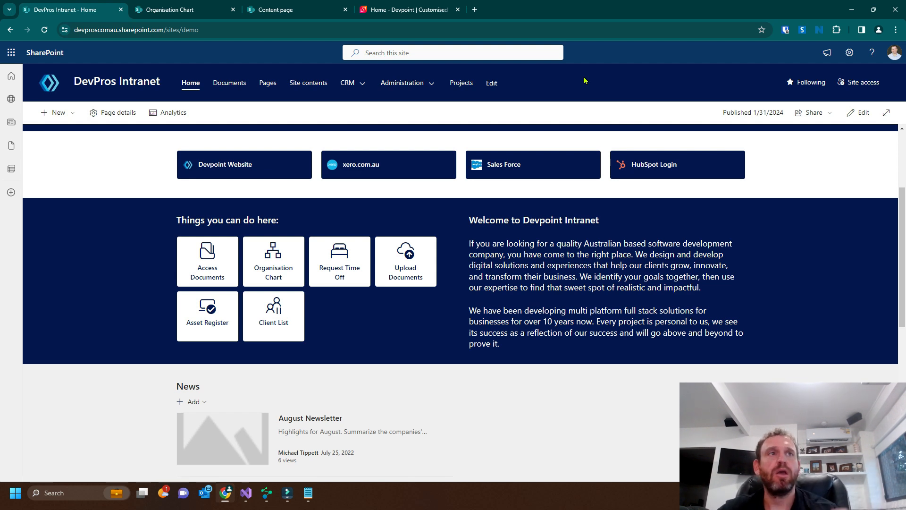
pyautogui.moveTo(485, 380)
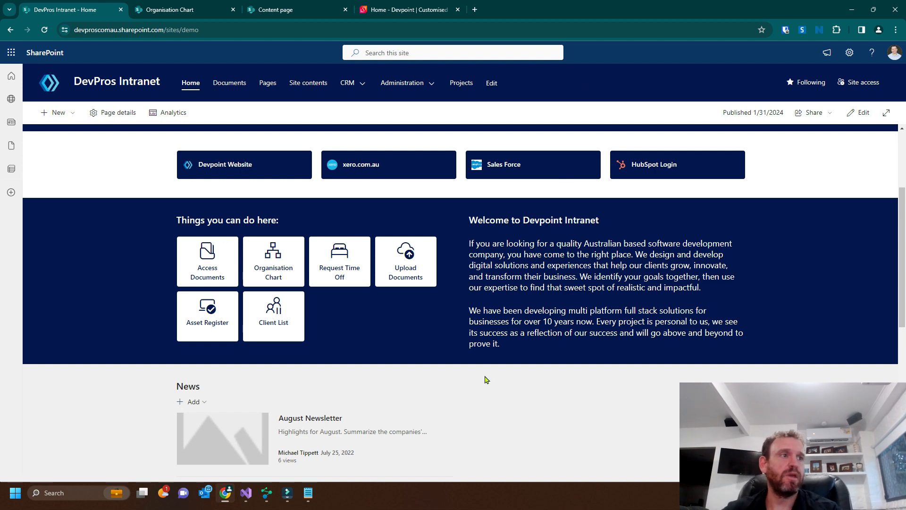
# Tour the Home, Organisation Chart and Content pages mentioning Devpoint, then bring ShareMaster forward.
pyautogui.click(411, 335)
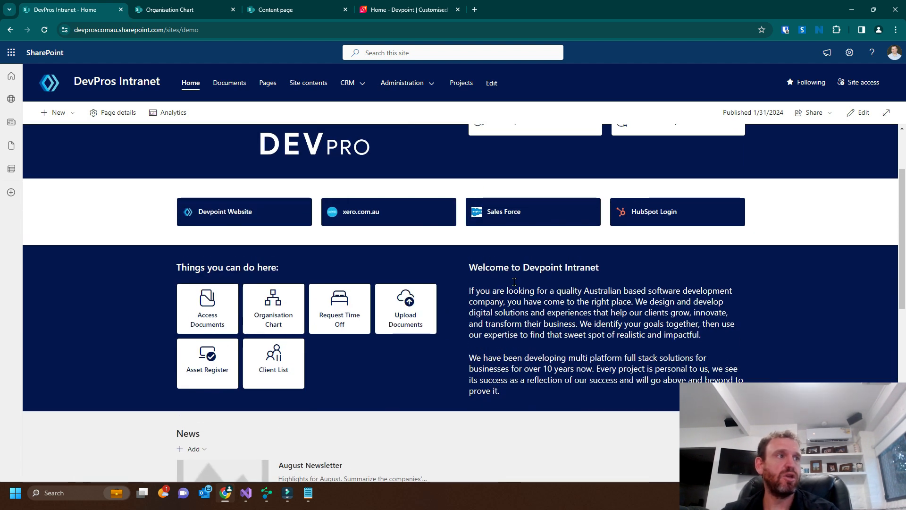
pyautogui.doubleClick(543, 267)
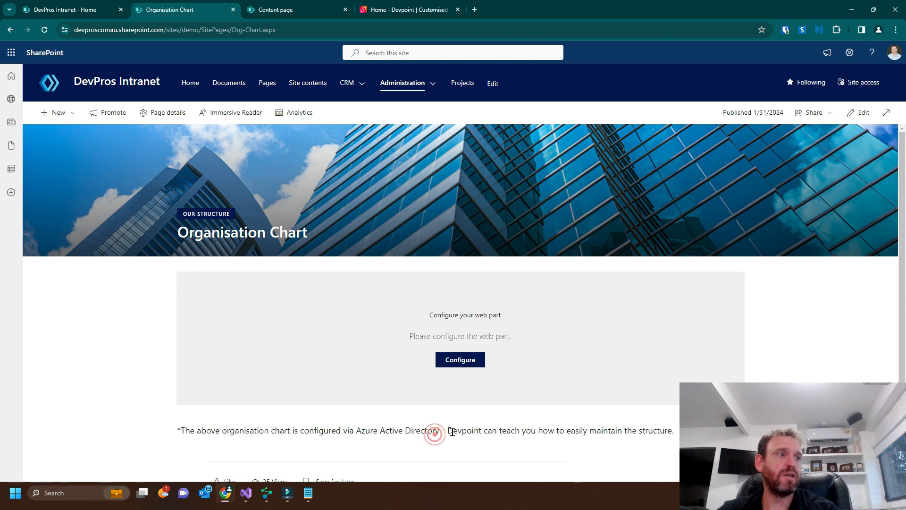
pyautogui.click(294, 9)
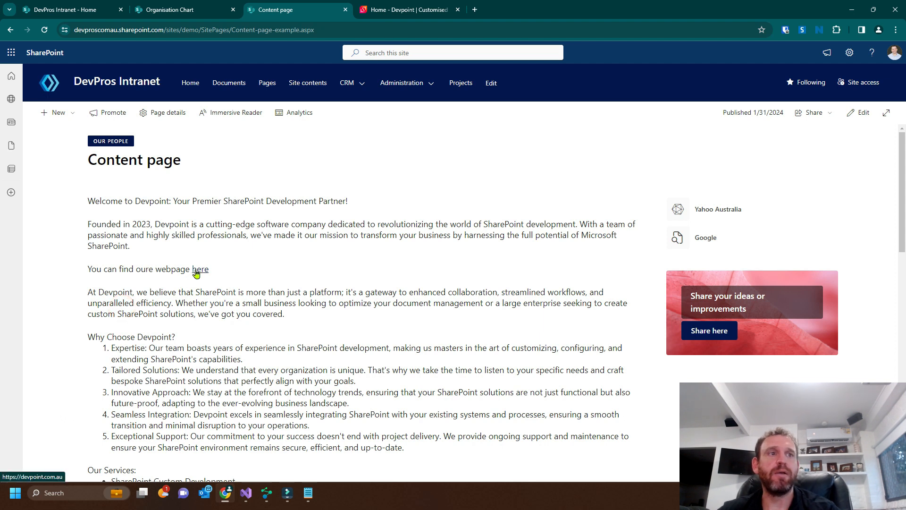
pyautogui.moveTo(435, 28)
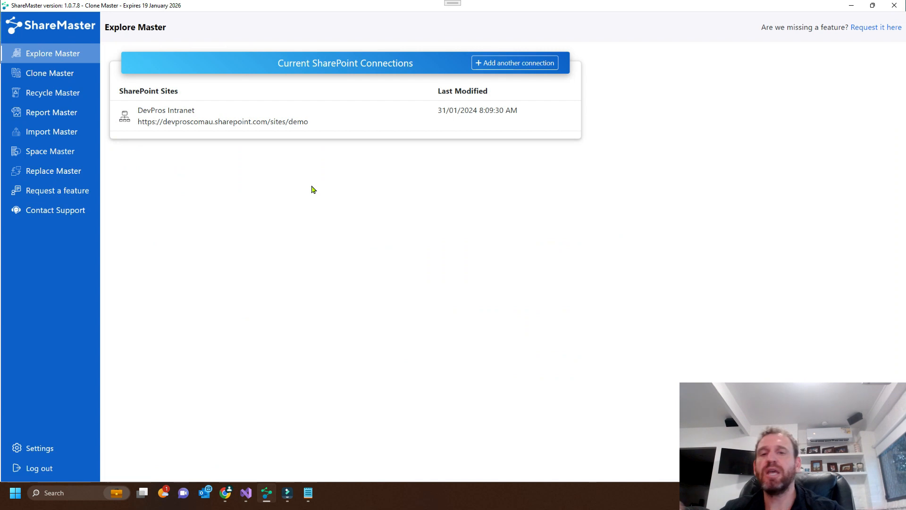
pyautogui.moveTo(139, 228)
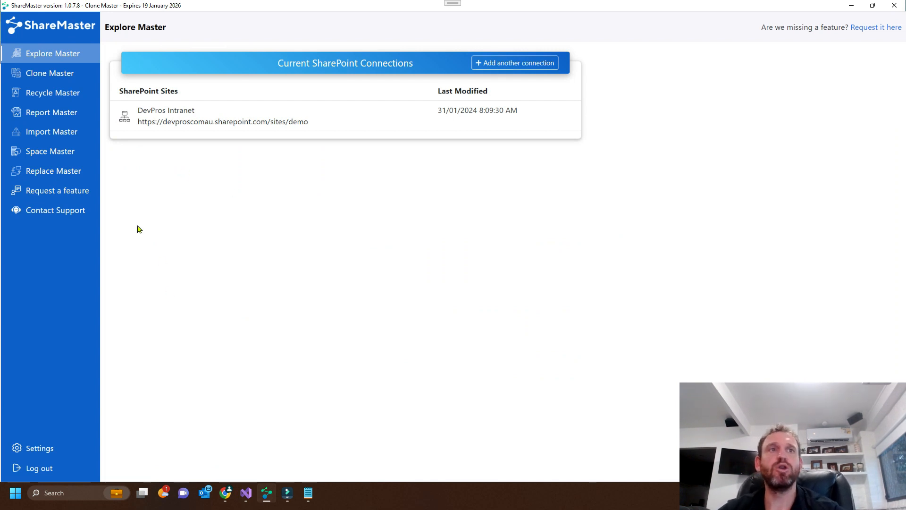
pyautogui.click(514, 63)
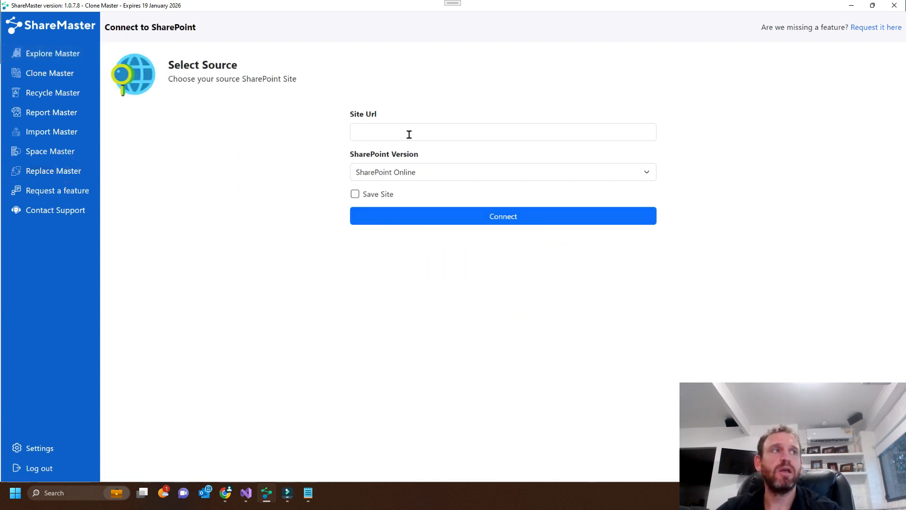
pyautogui.click(503, 132)
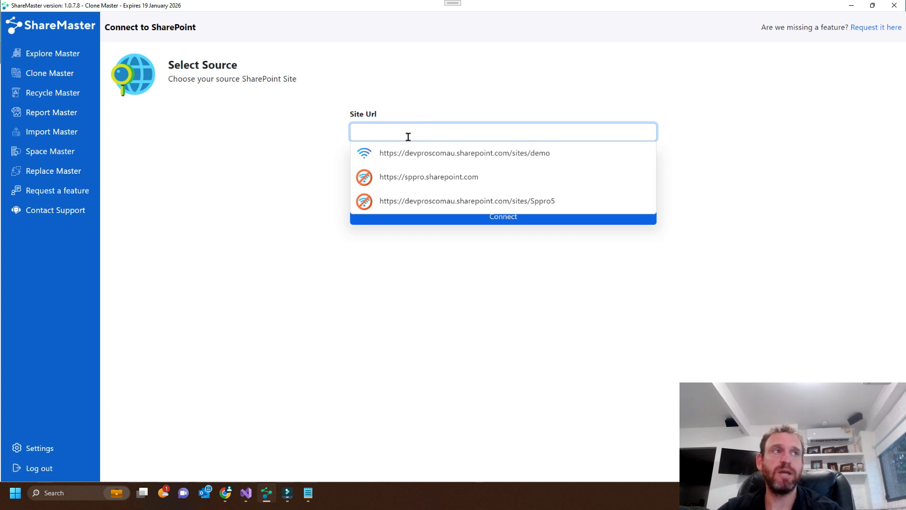
pyautogui.click(464, 153)
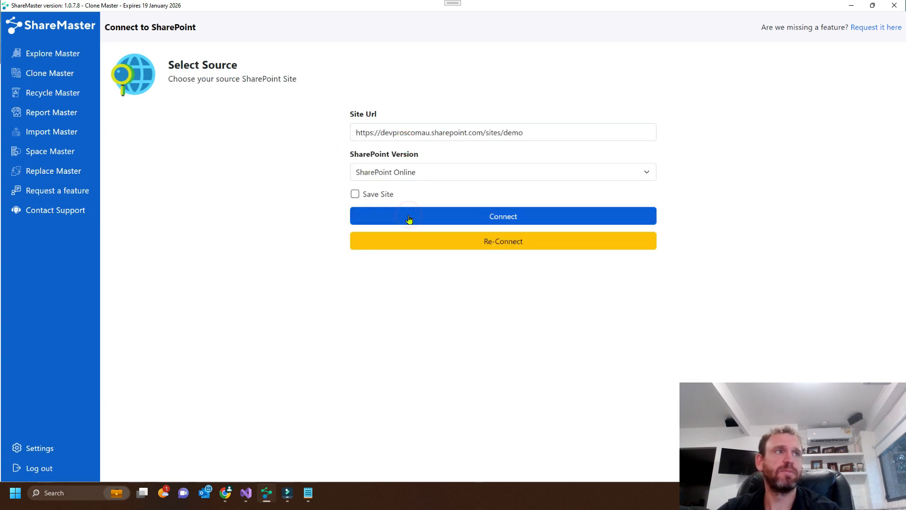
pyautogui.click(503, 216)
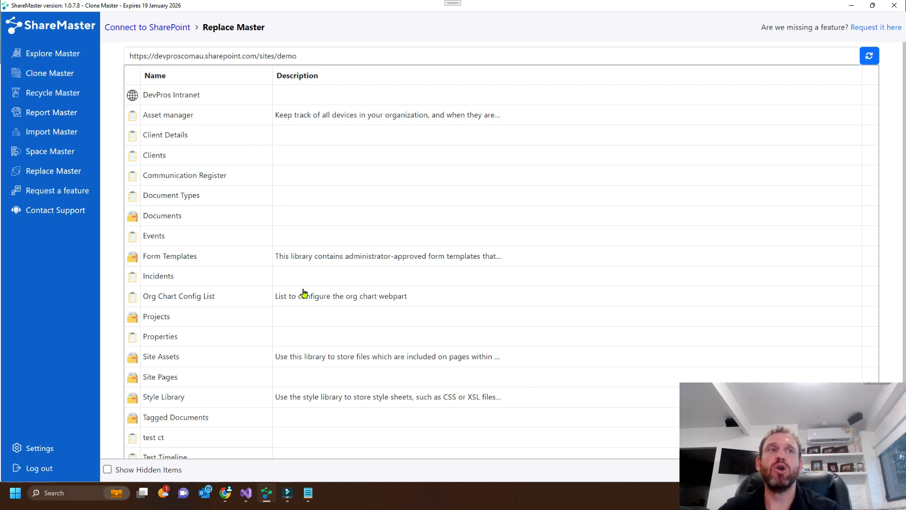
pyautogui.moveTo(180, 166)
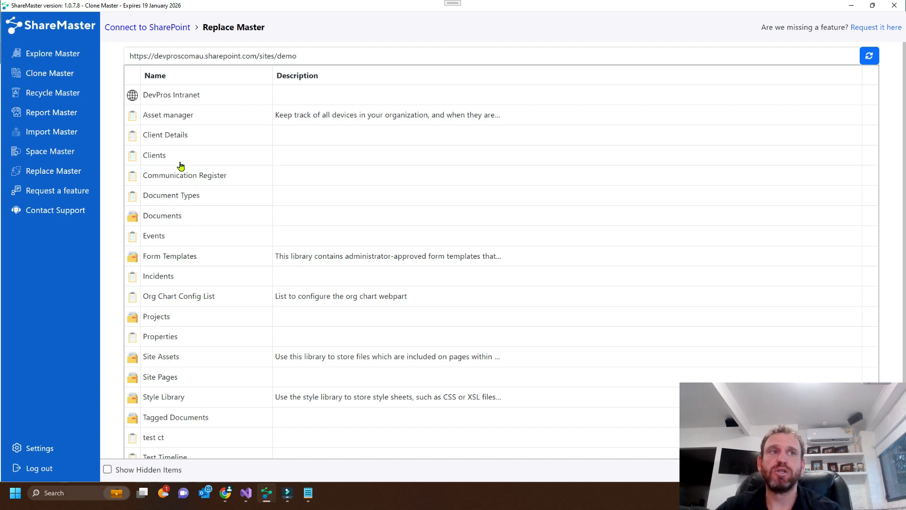
pyautogui.moveTo(178, 177)
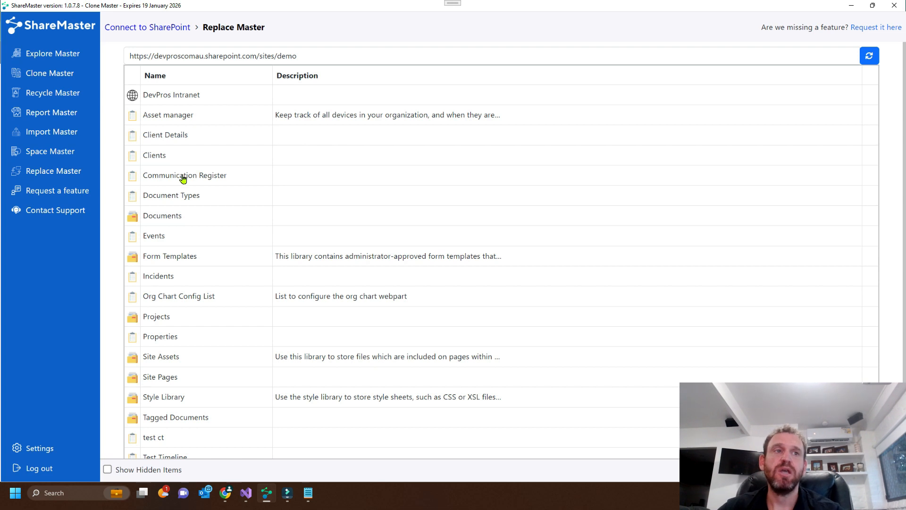
pyautogui.moveTo(262, 216)
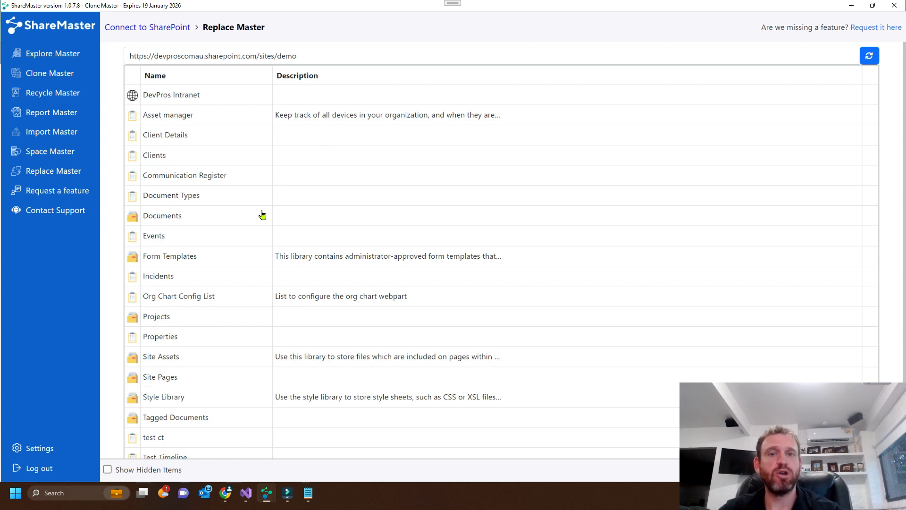
# Open the Site Pages library from the demo site's list of lists and libraries.
pyautogui.click(160, 377)
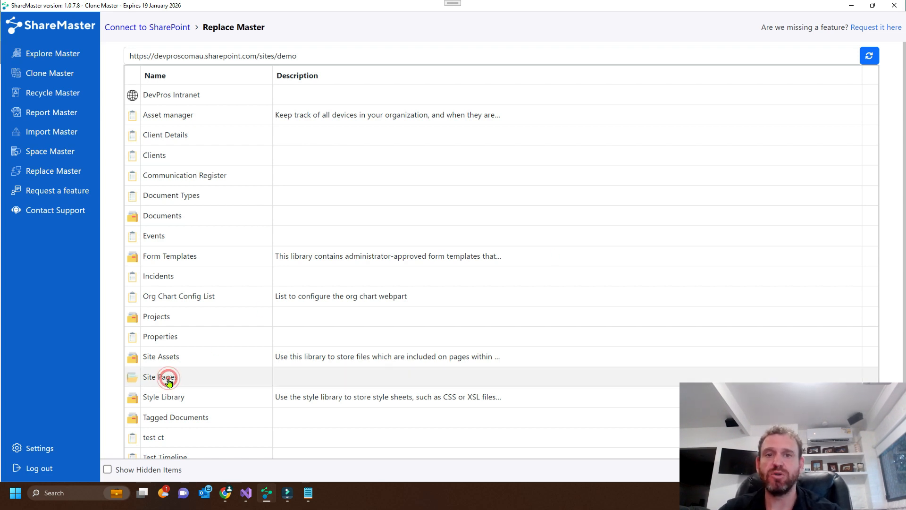
pyautogui.click(167, 377)
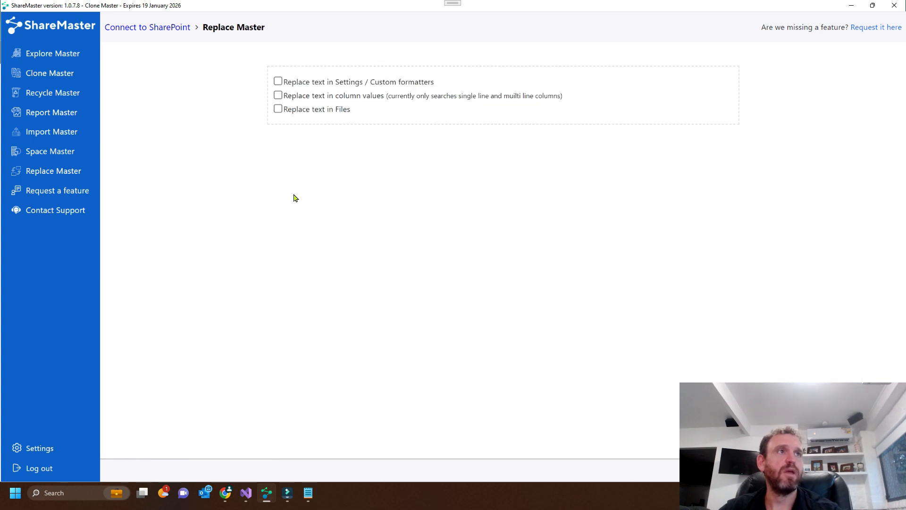
pyautogui.moveTo(297, 96)
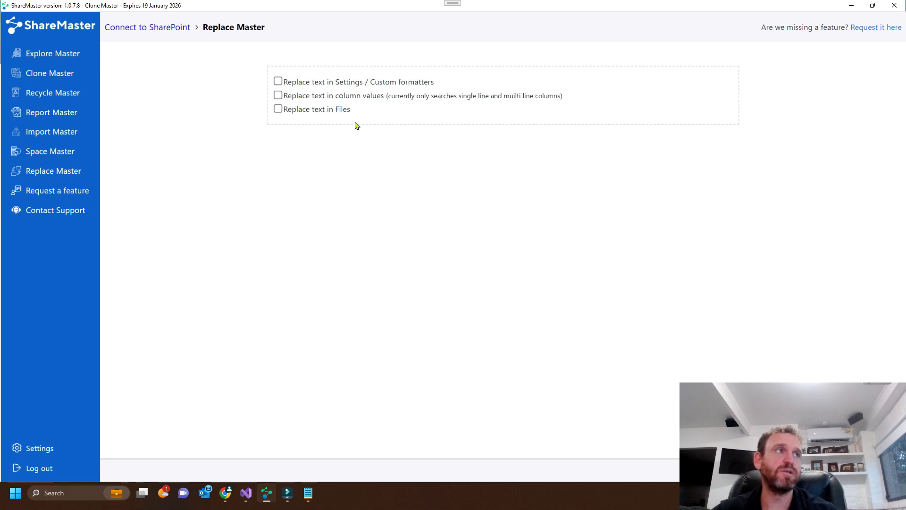
pyautogui.moveTo(337, 146)
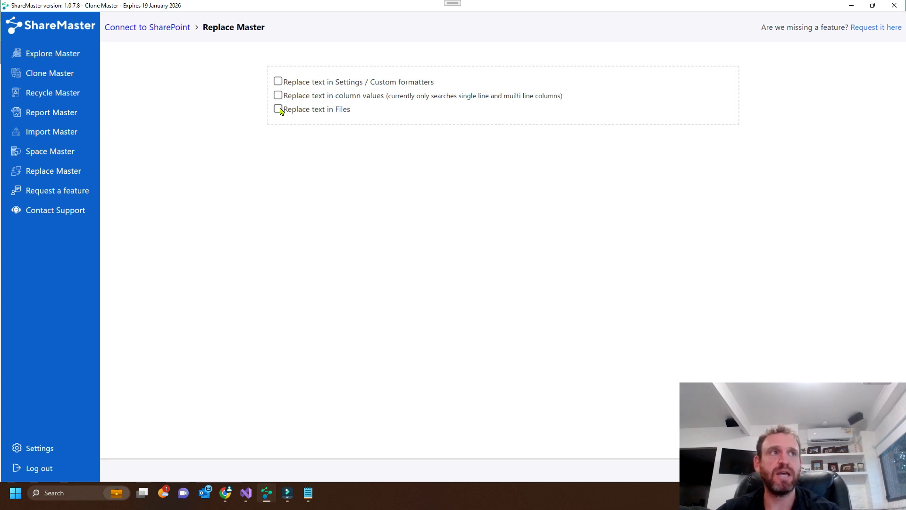
# Enable 'Replace text in Files' for the Site Pages library.
pyautogui.click(277, 108)
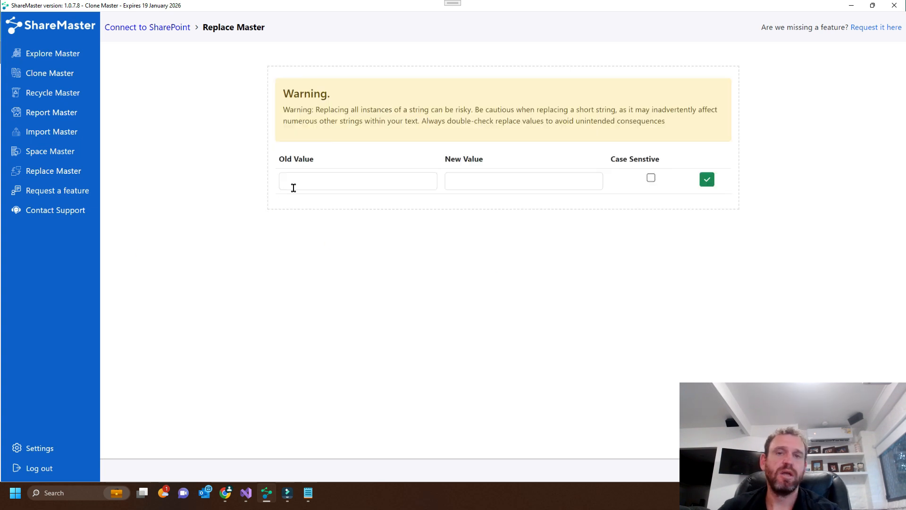
# Add the rule replacing 'devpoint' with 'DevPros', leaving case-sensitive matching off.
pyautogui.click(357, 181)
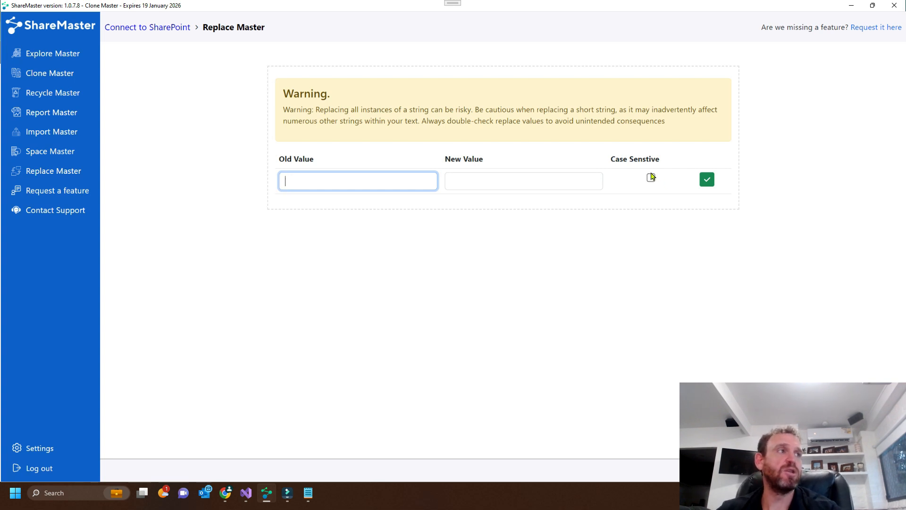
pyautogui.click(650, 178)
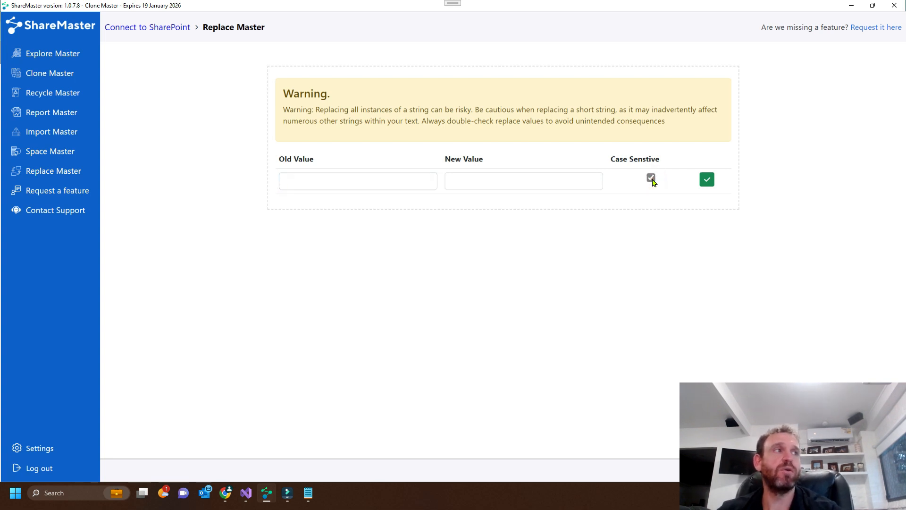
pyautogui.click(358, 180)
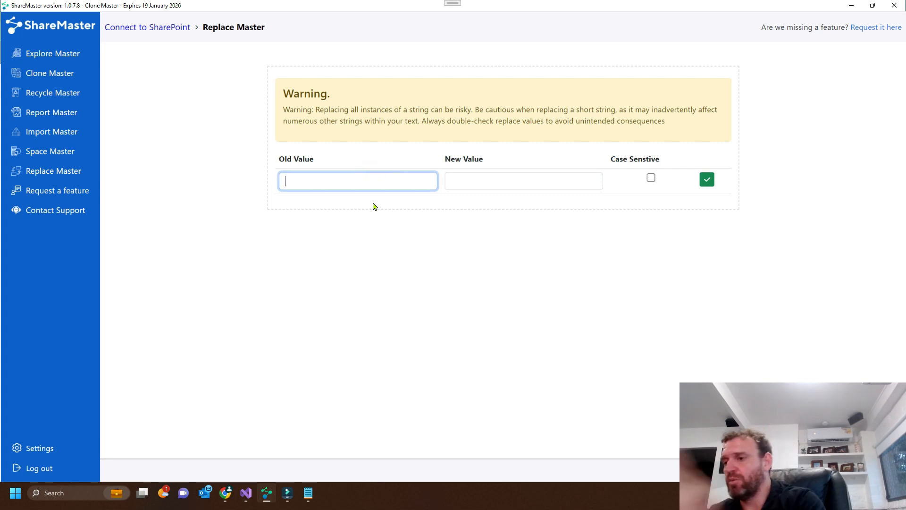
pyautogui.write('devpoint')
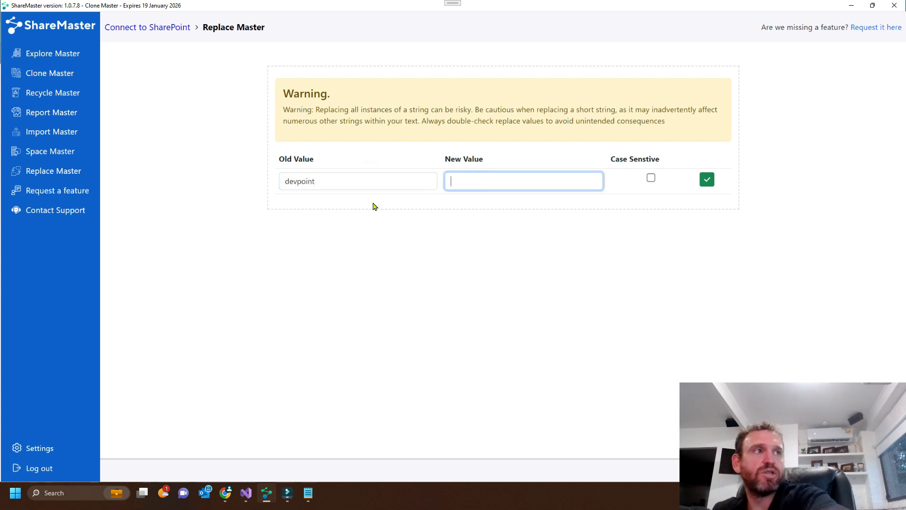
pyautogui.write('DevPros')
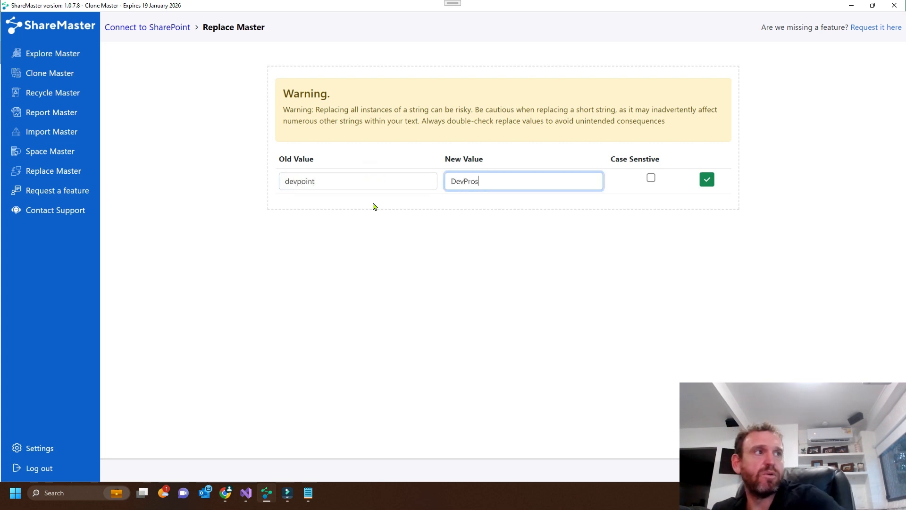
pyautogui.click(707, 179)
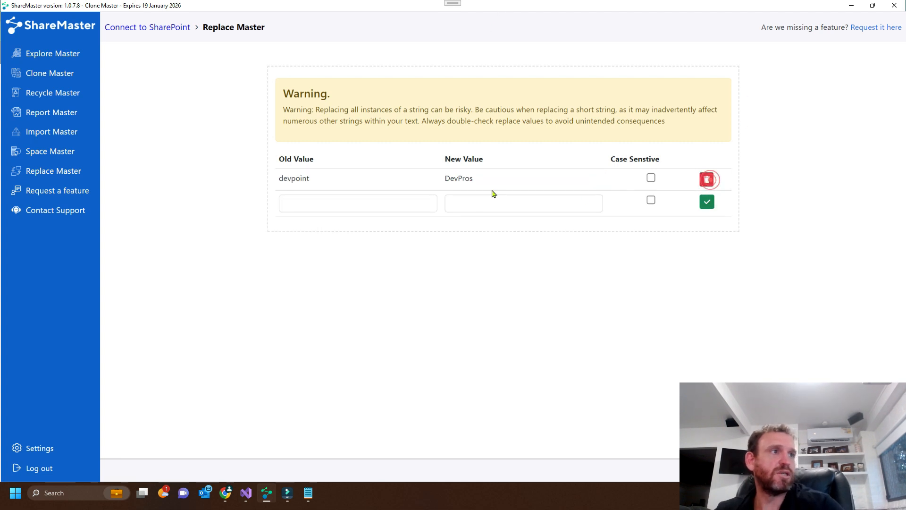
# Add the second rule replacing 'devpoint.com.au' with 'devpros.com.au'.
pyautogui.write('devpoint.com.au')
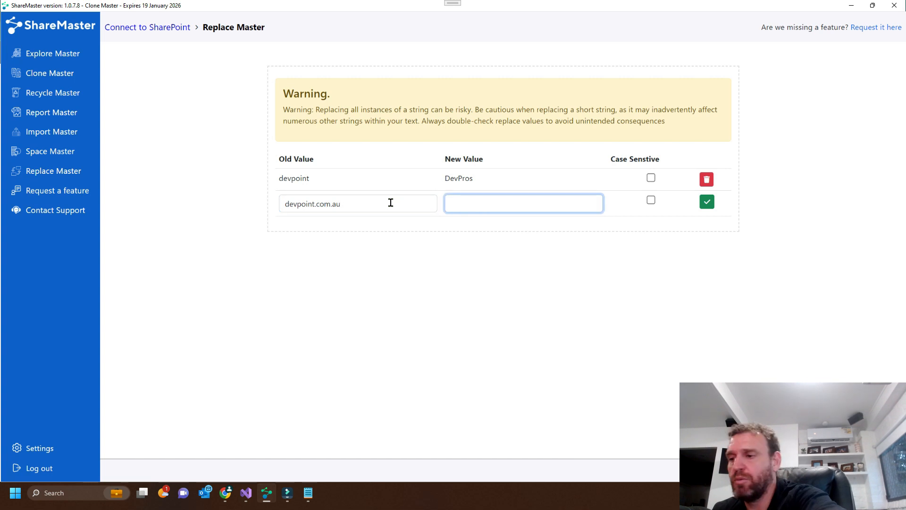
pyautogui.write('devpros.com.')
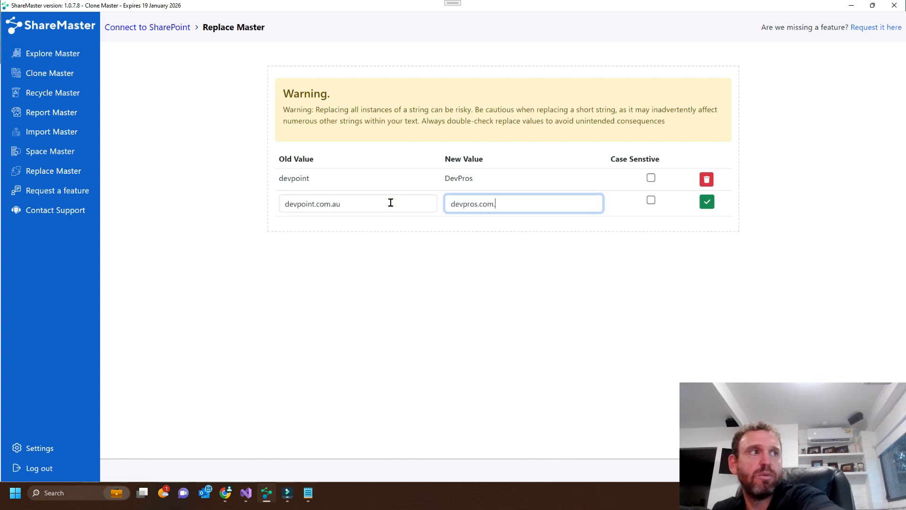
pyautogui.write('au')
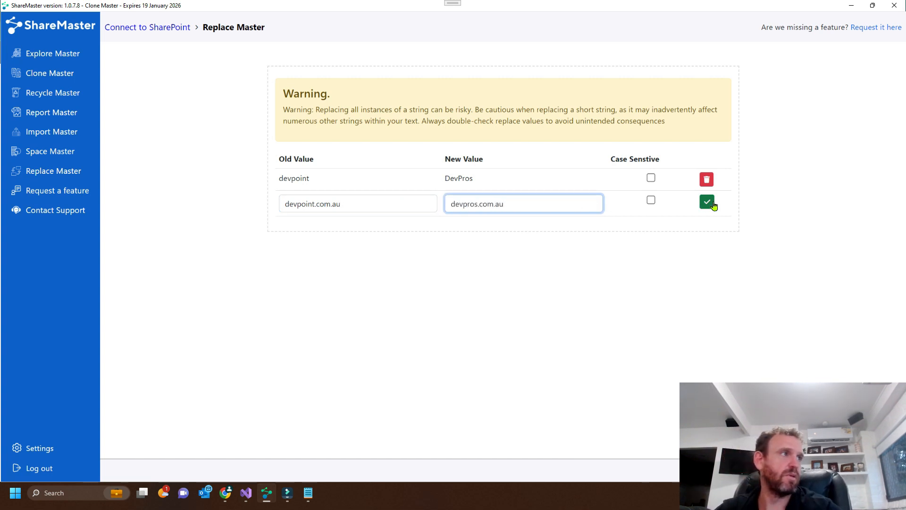
pyautogui.click(706, 203)
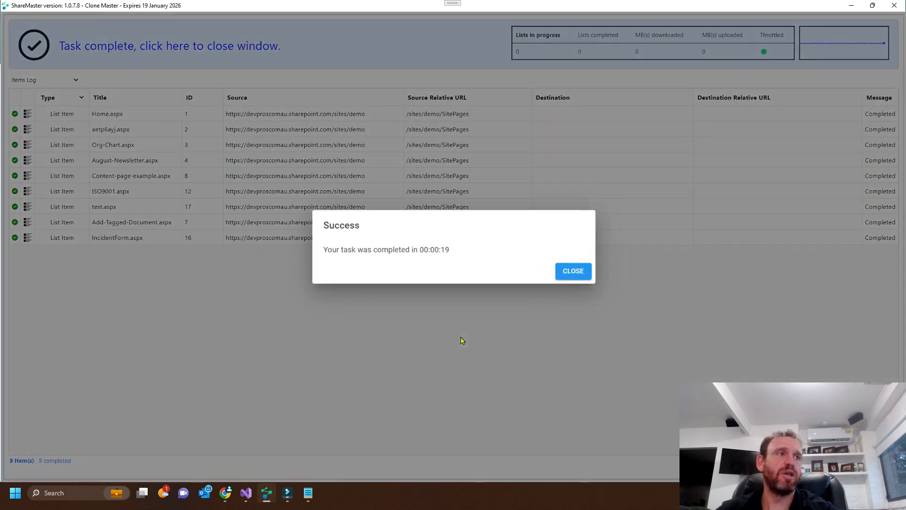
# Close the Success notice for the completed nine-page replacement run.
pyautogui.click(572, 271)
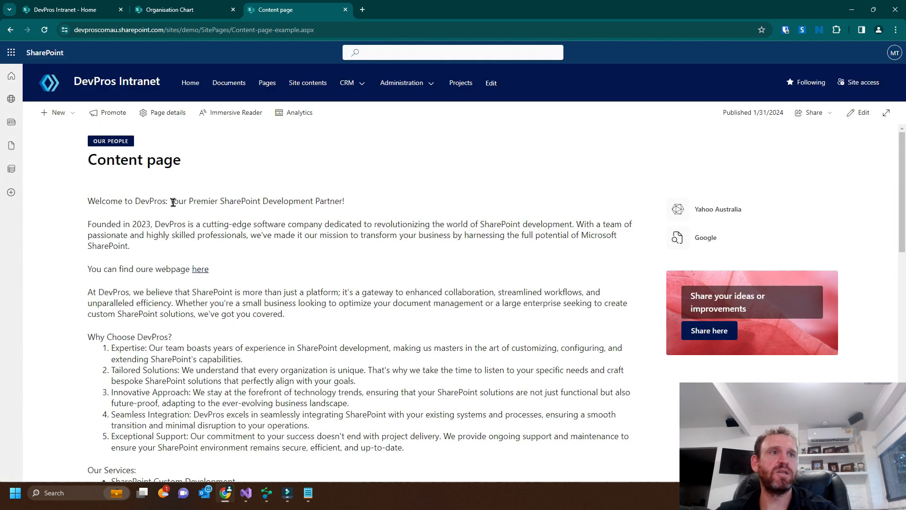
# Open the Content page's 'here' link in a new tab and confirm the home heading reads DevPros.
pyautogui.click(109, 238)
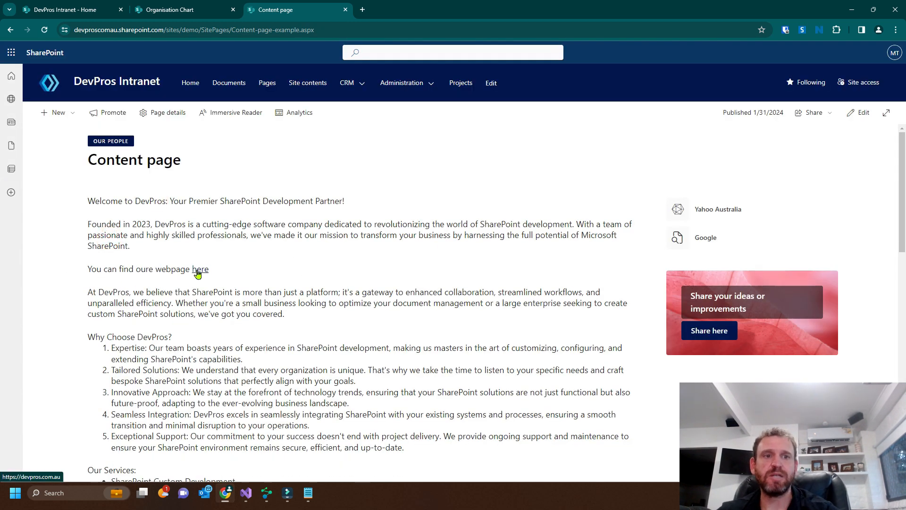
pyautogui.rightClick(201, 269)
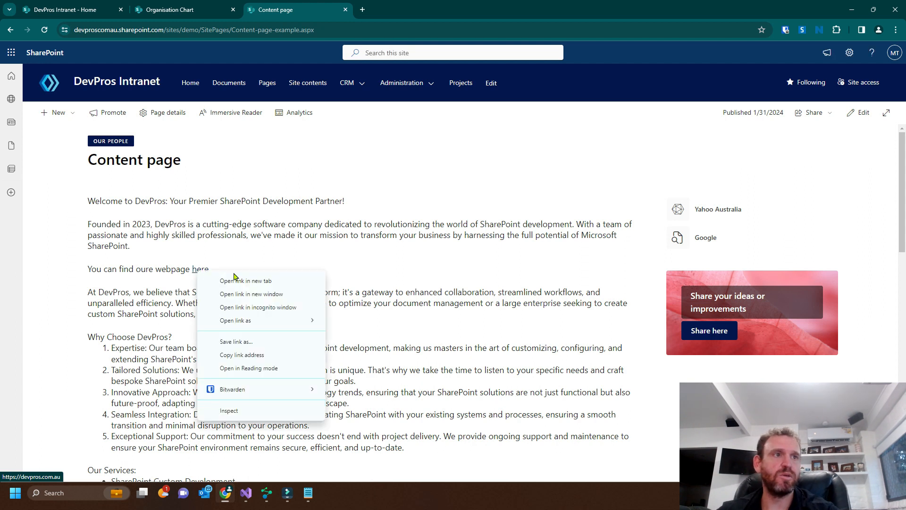
pyautogui.click(243, 280)
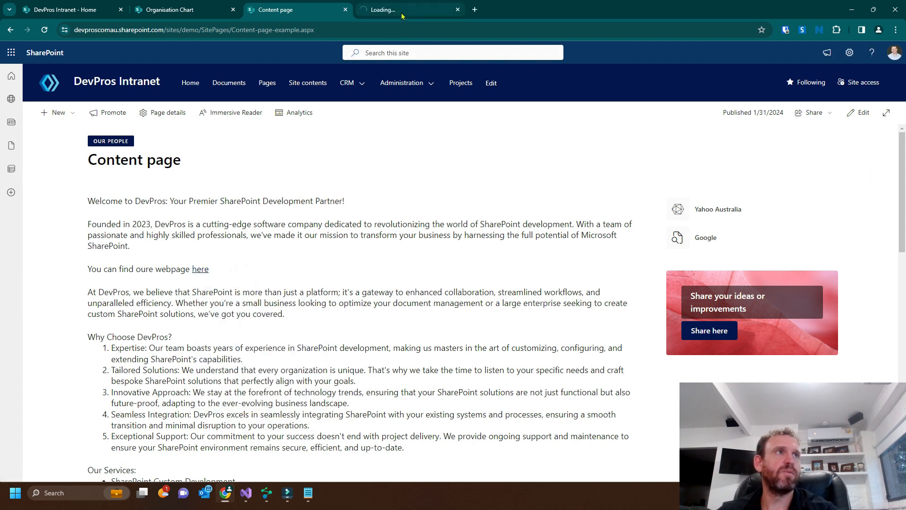
pyautogui.click(170, 9)
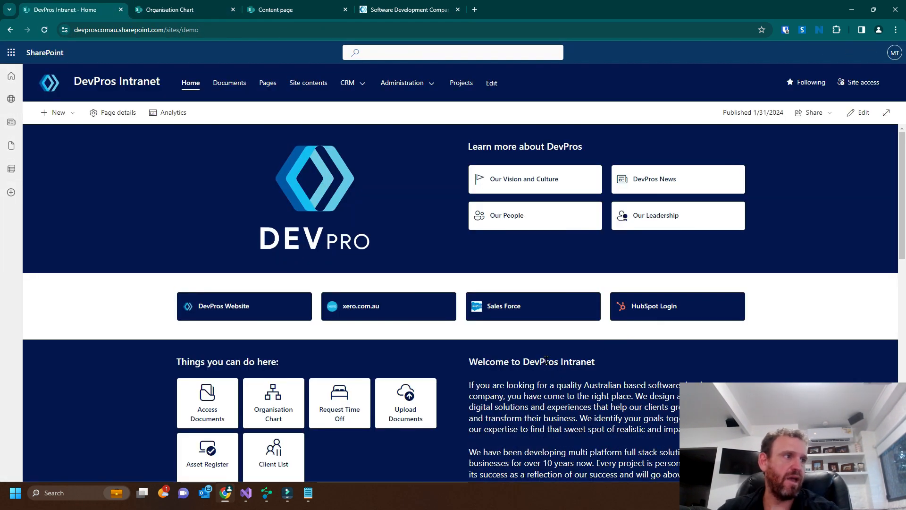
pyautogui.doubleClick(539, 362)
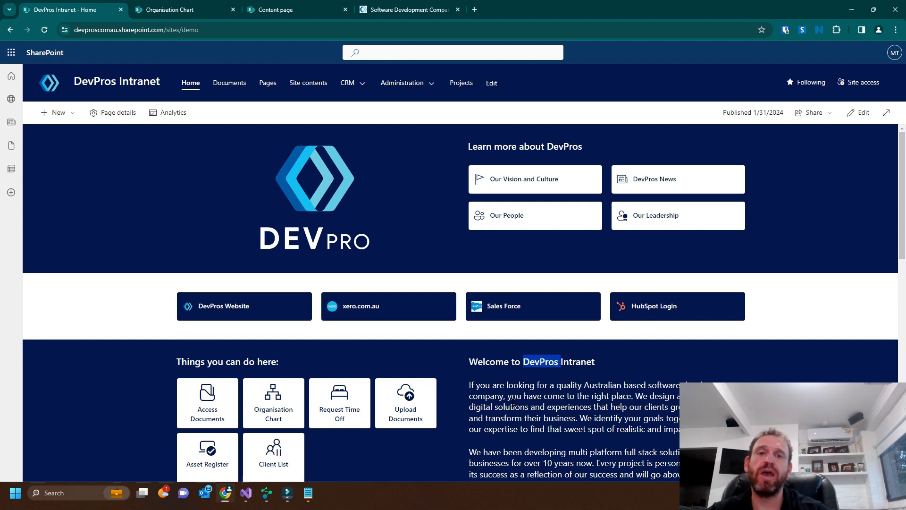